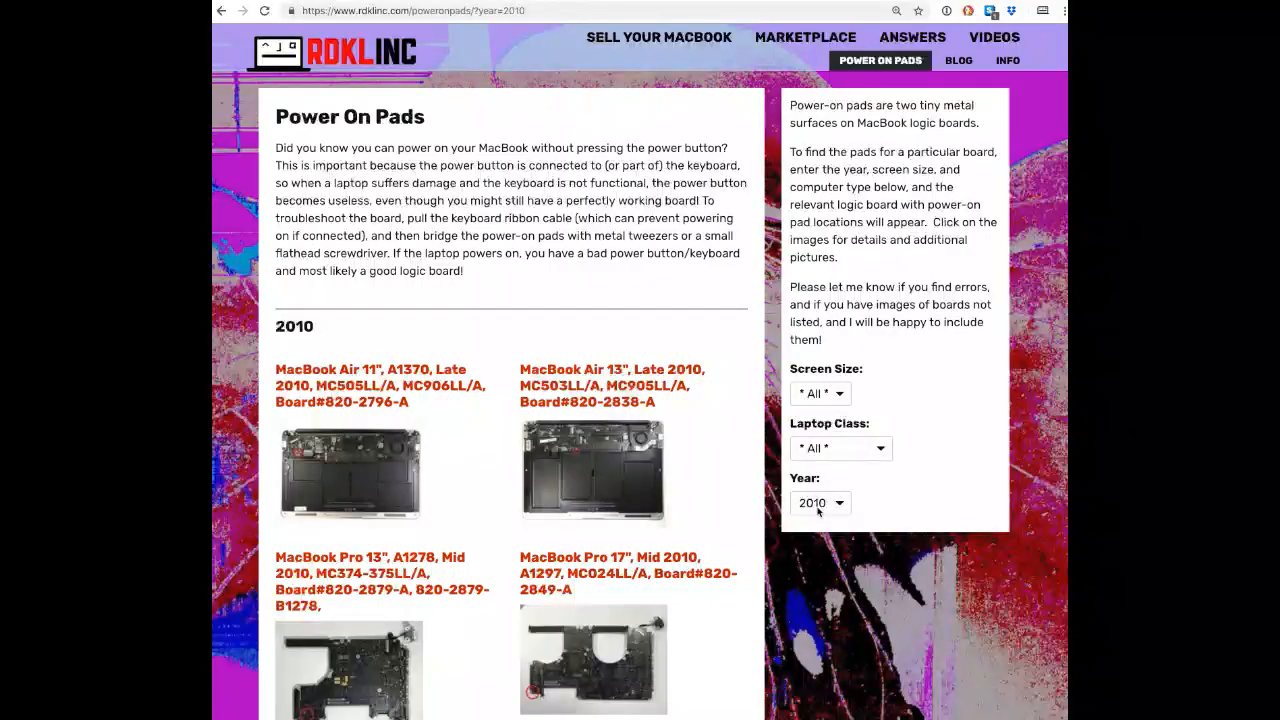
- Filter the boards to Year 2009 and Laptop Class MacBook
left_click(840, 448)
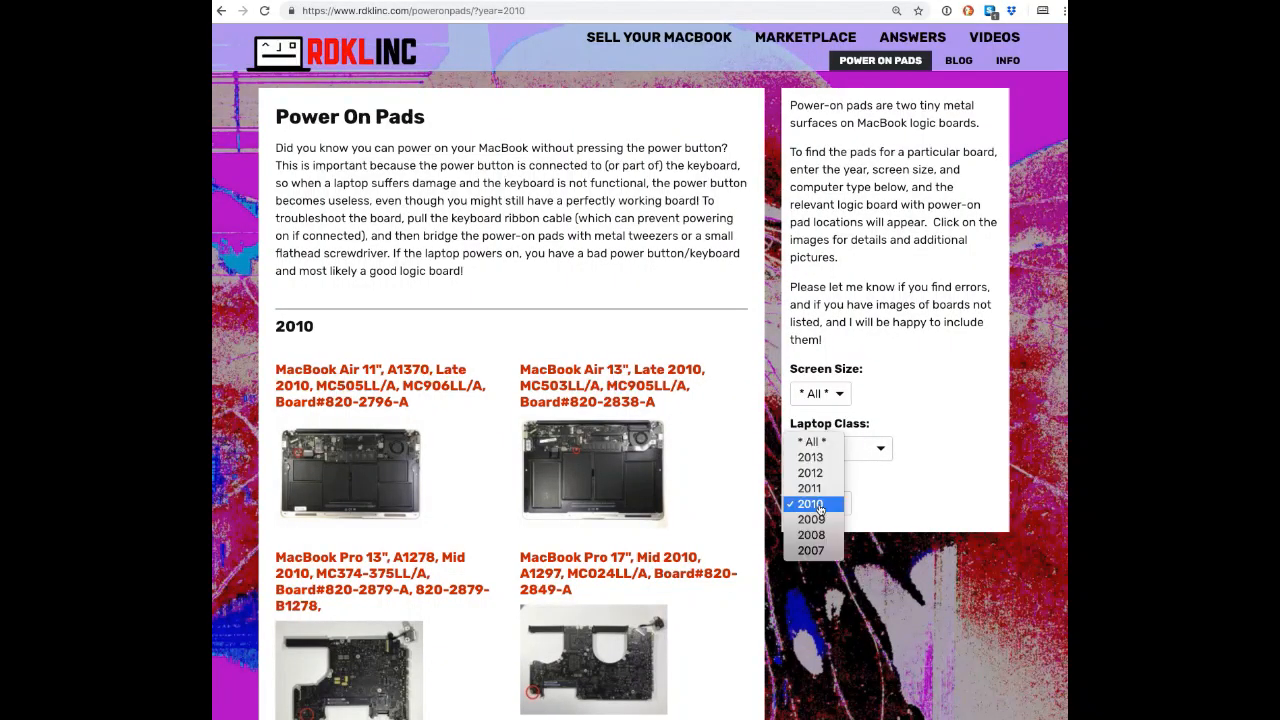
left_click(812, 520)
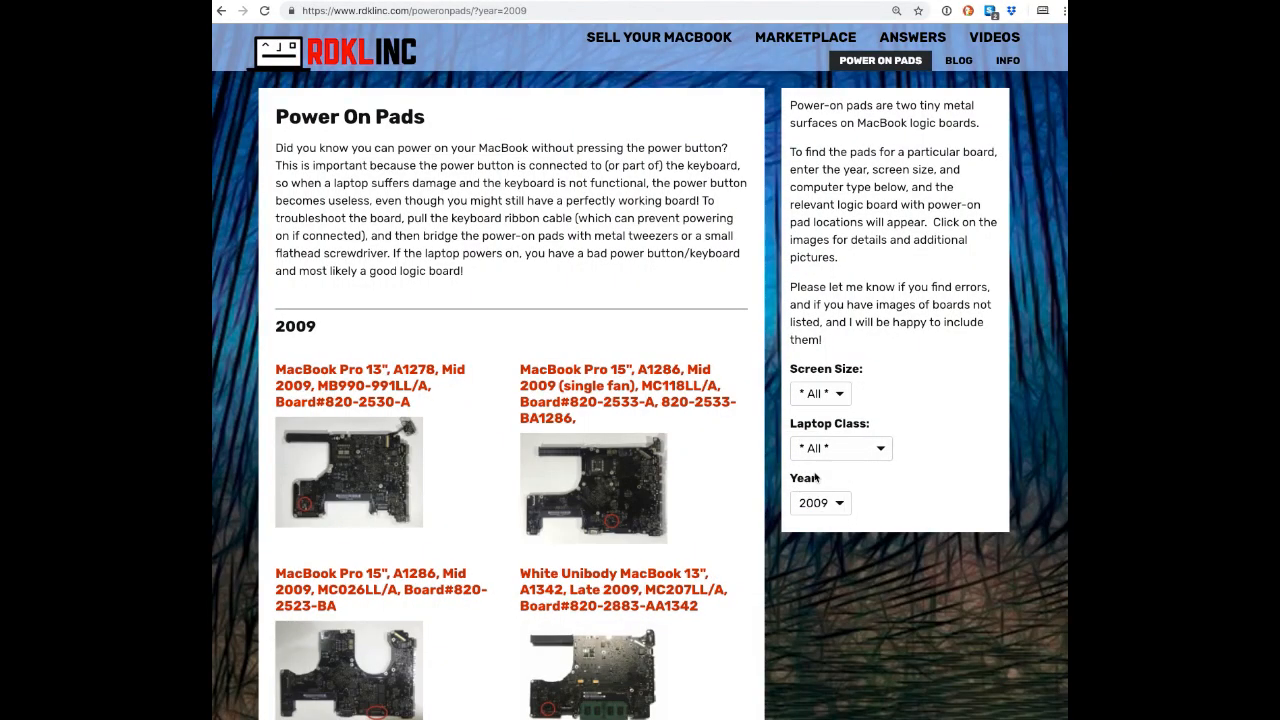
left_click(840, 448)
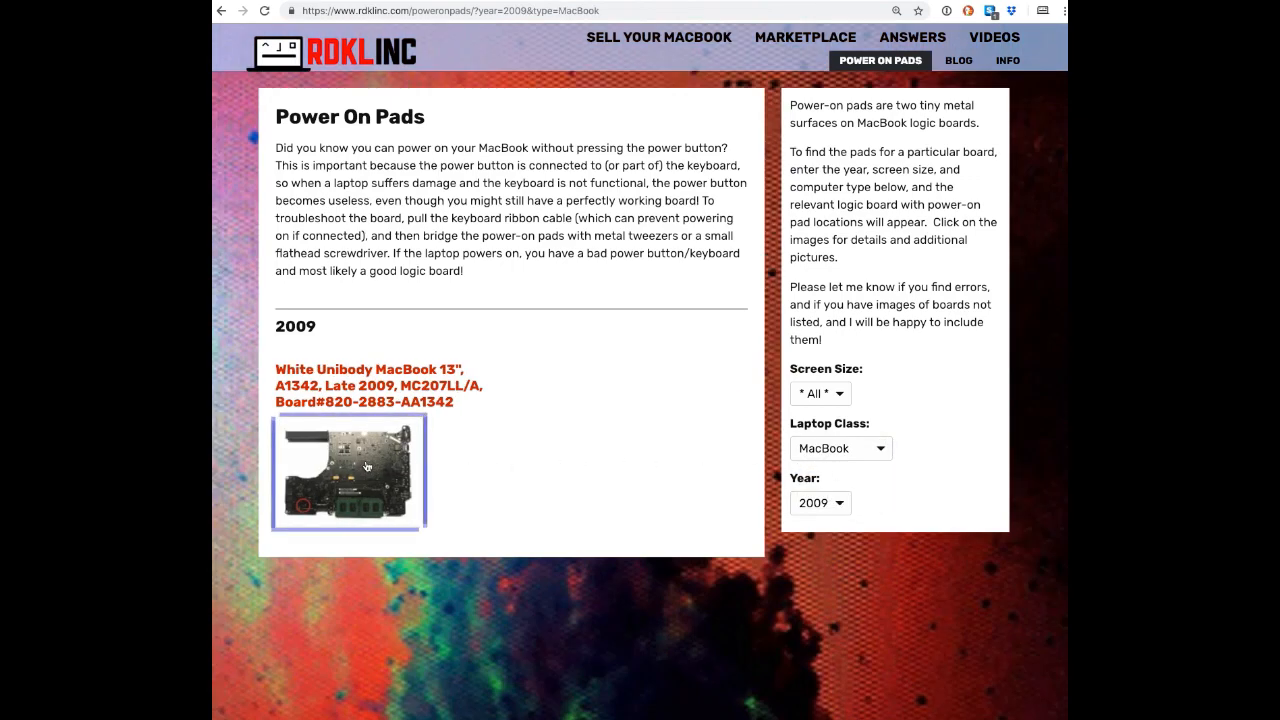
- View the White Unibody MacBook 13" board's enlarged power-pad photo, then head back home via the RDKL logo
left_click(348, 472)
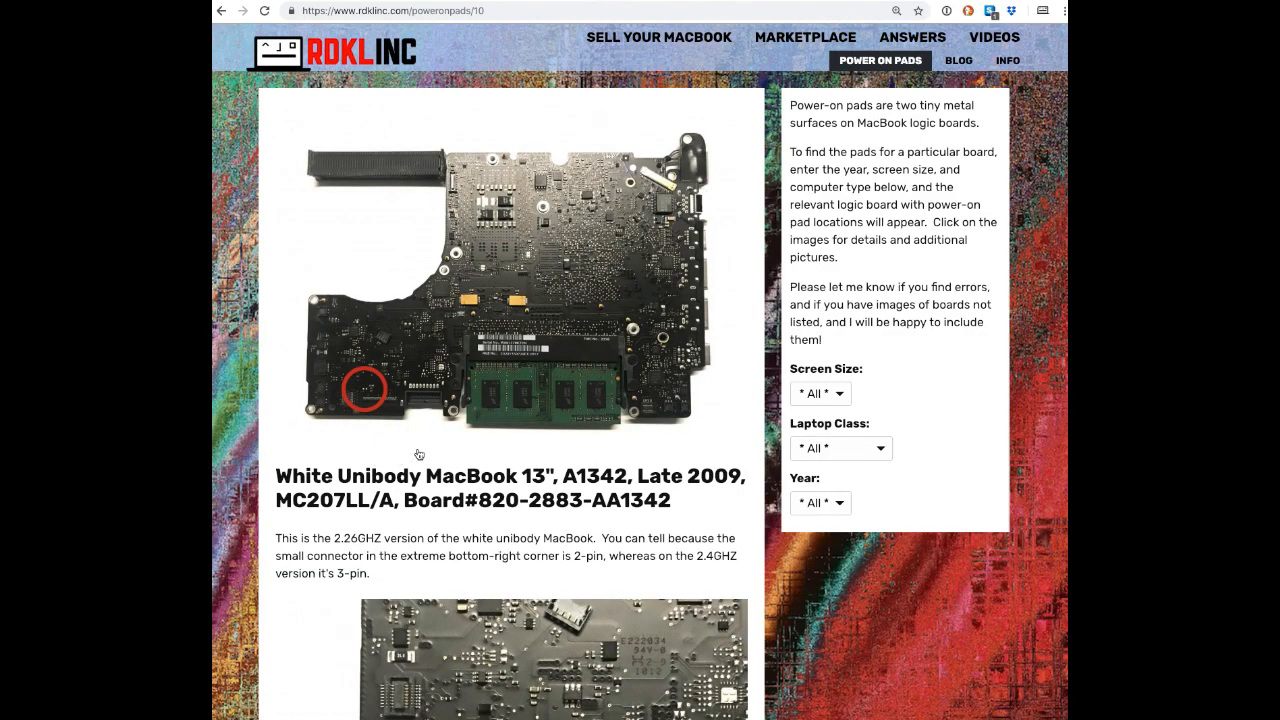
left_click(552, 658)
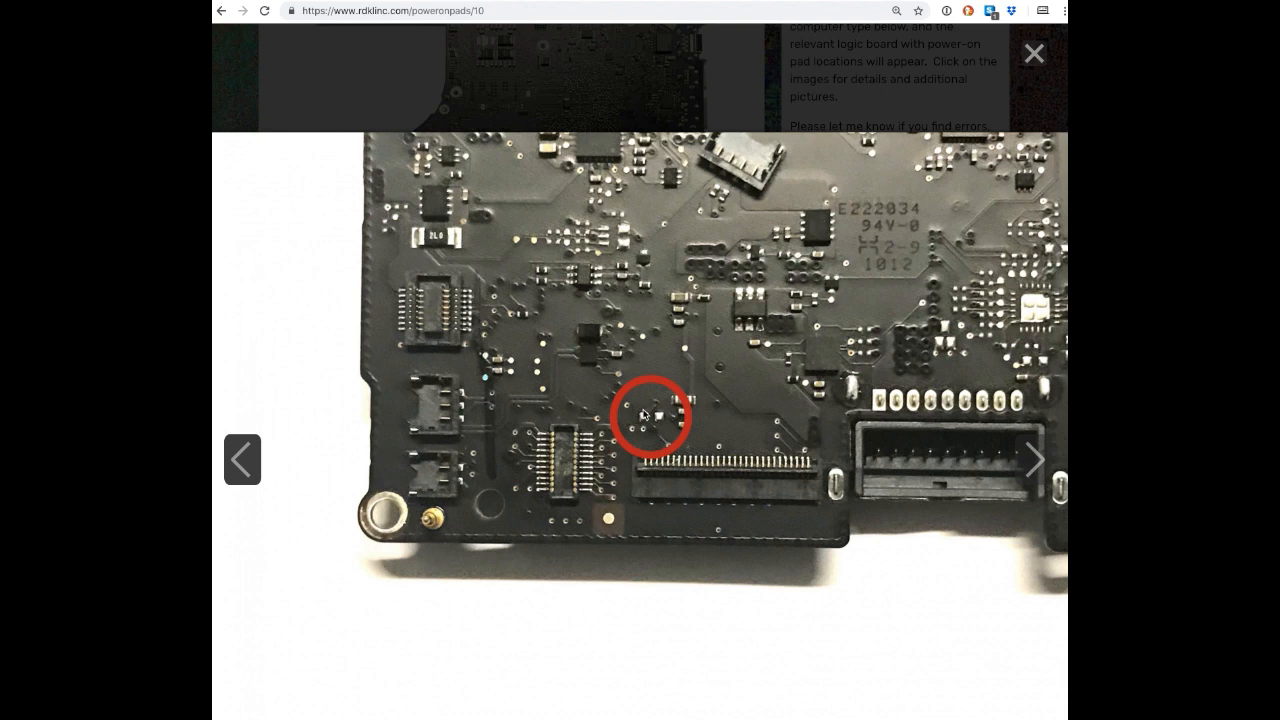
mouse_move(656, 402)
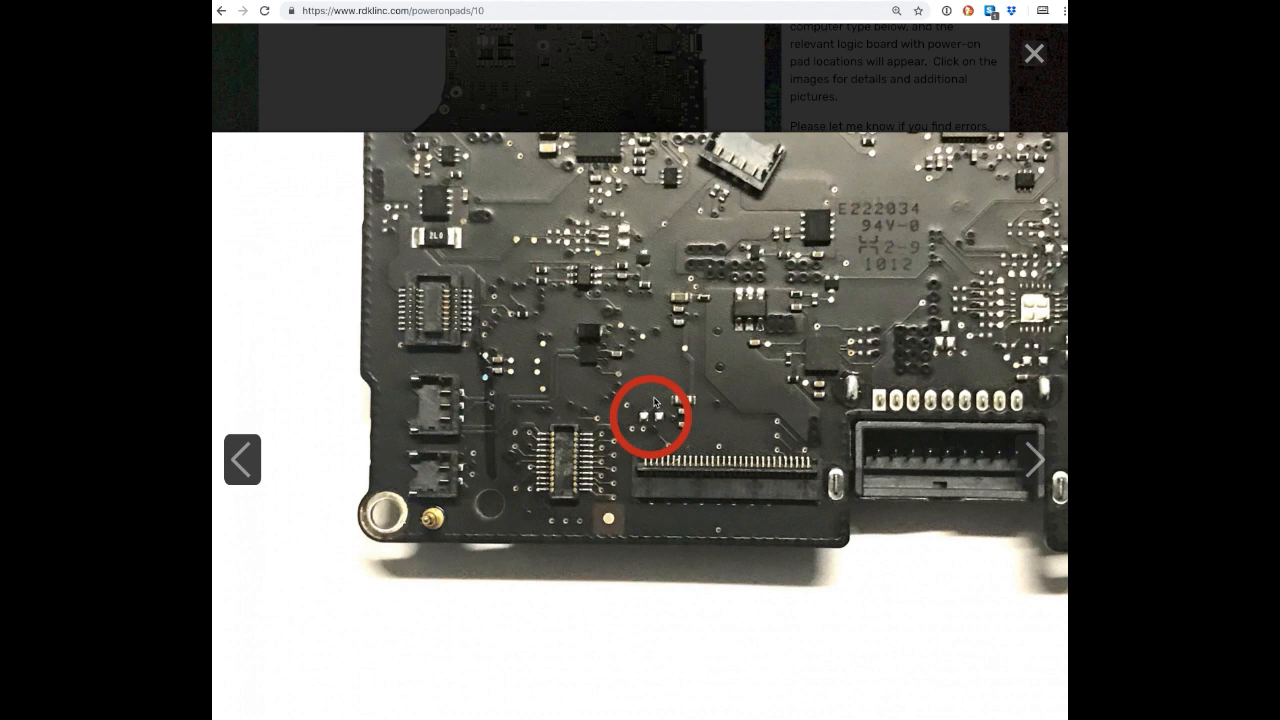
left_click(1034, 52)
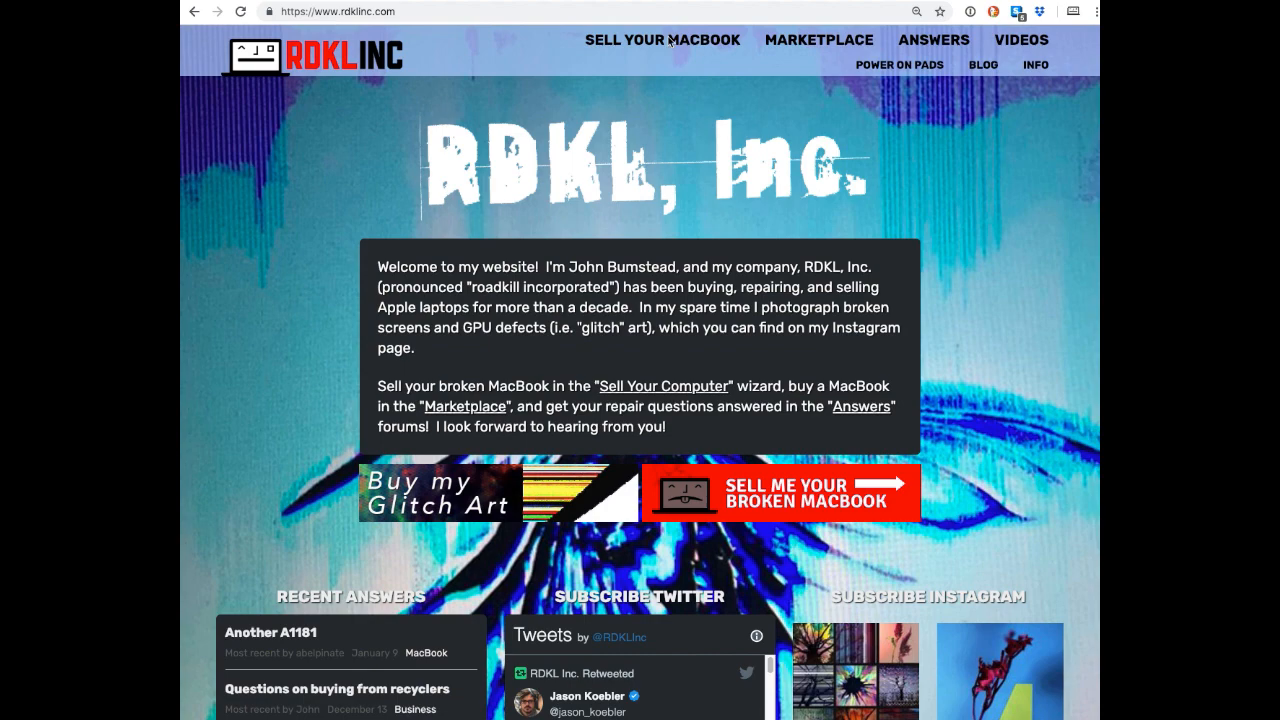
- Visit Sell Your MacBook, Marketplace and Answers, landing on the forum's Recent Discussions
left_click(662, 40)
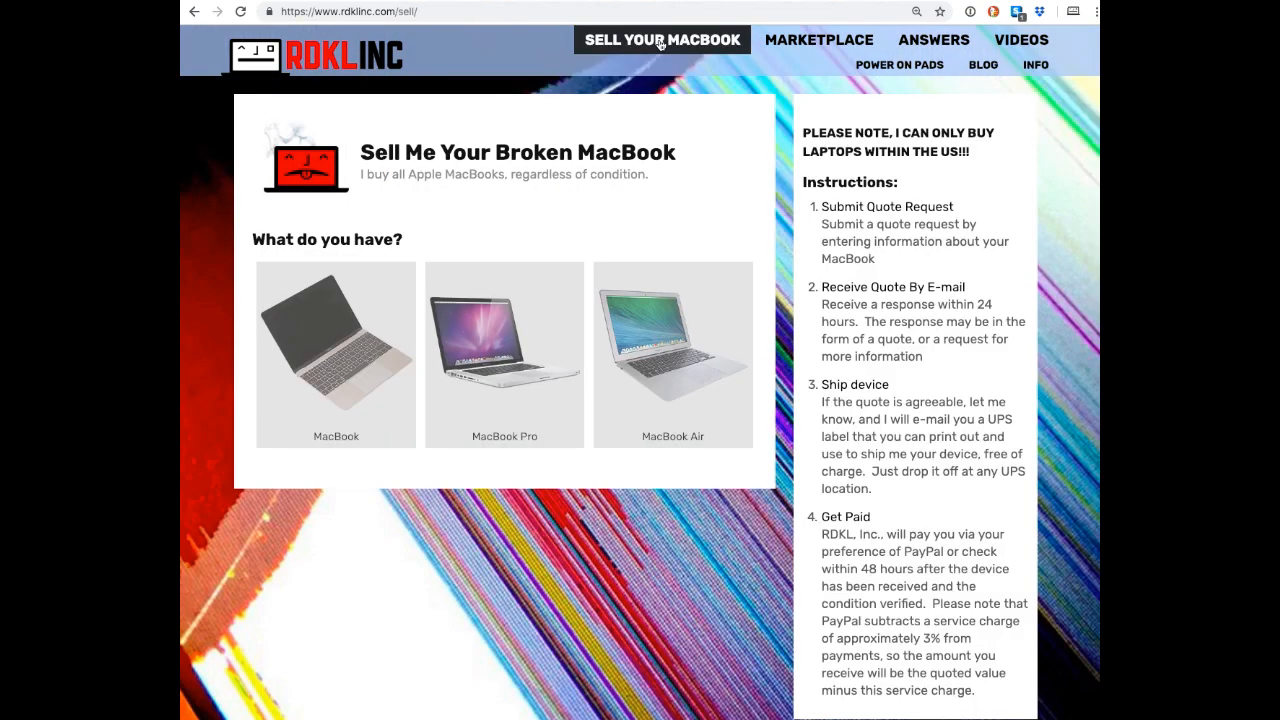
left_click(818, 40)
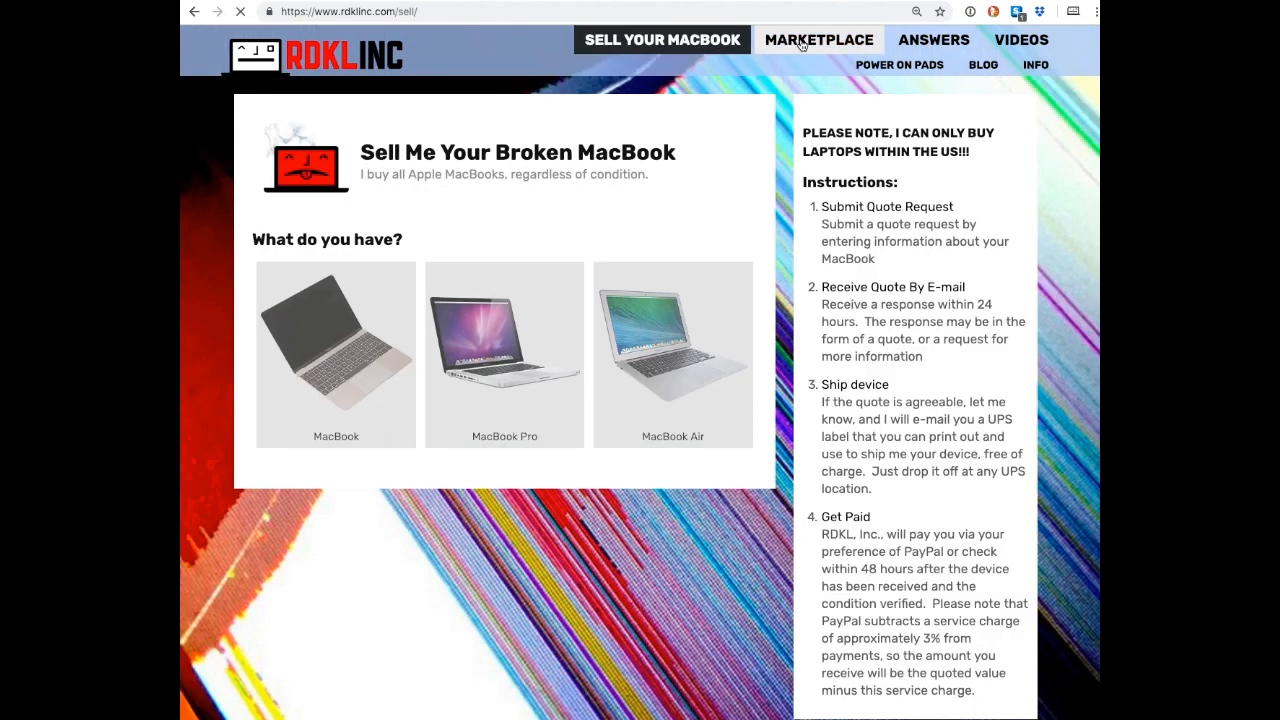
left_click(818, 40)
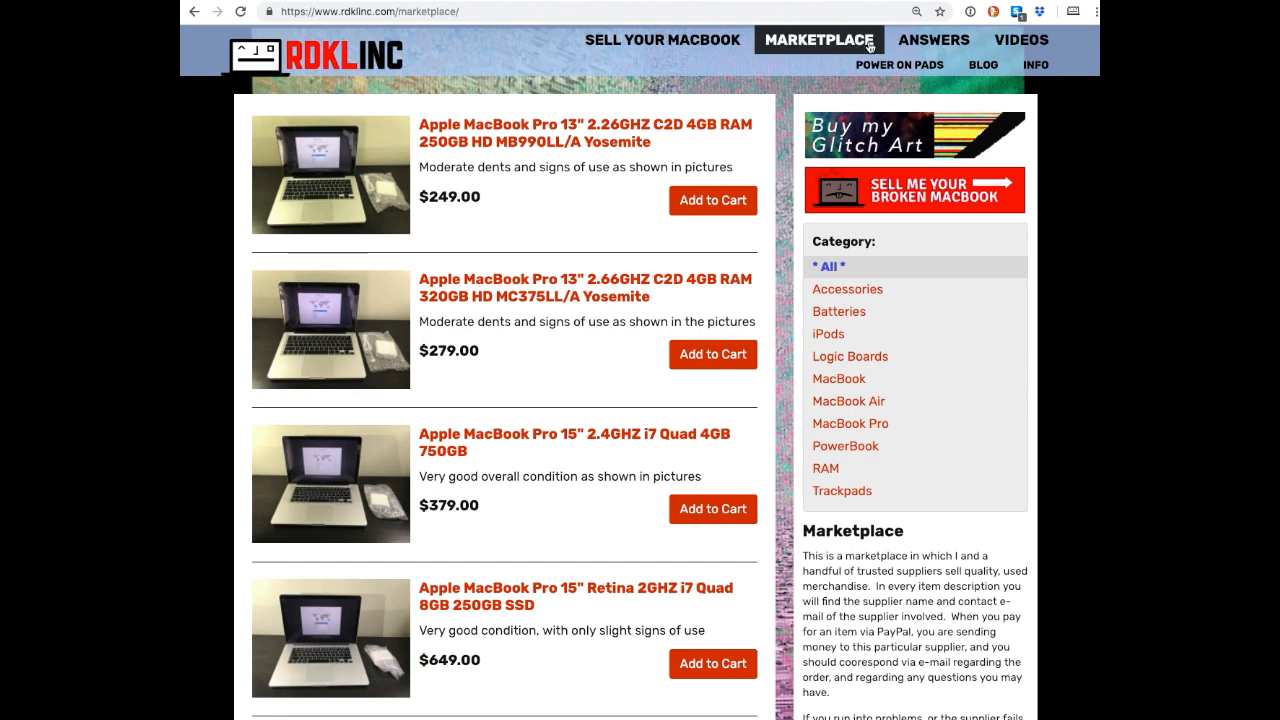
left_click(932, 40)
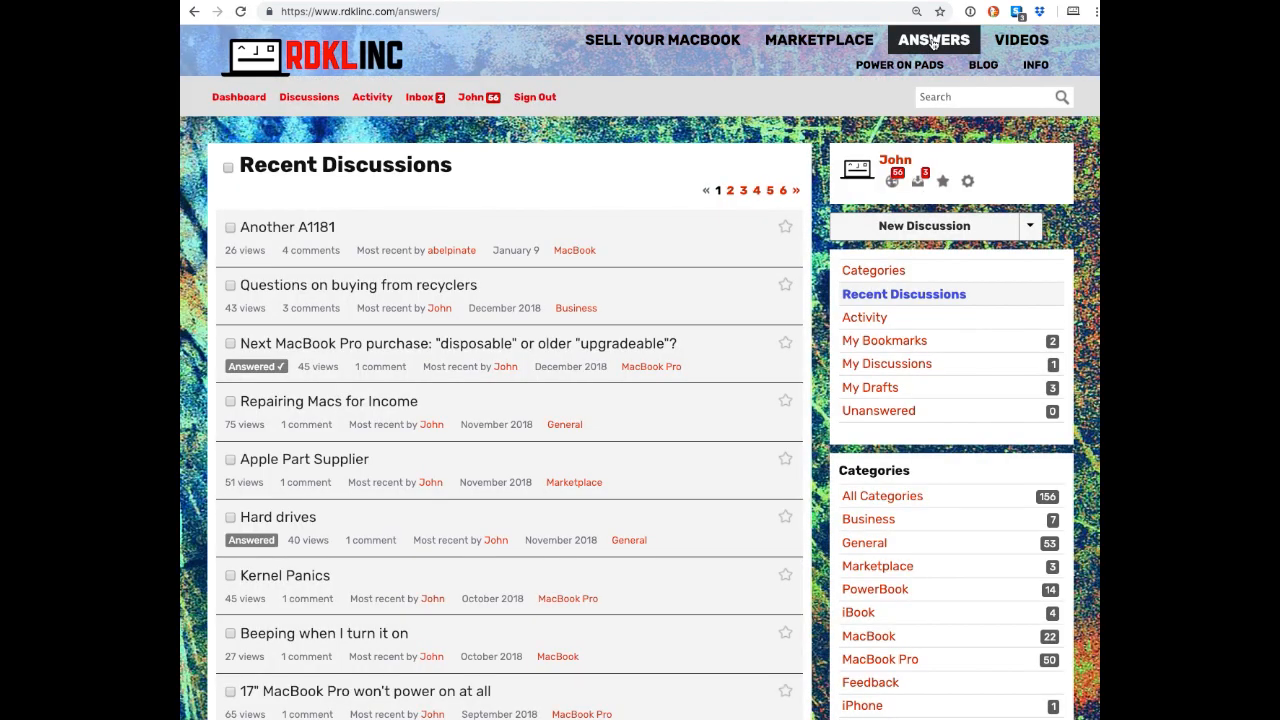